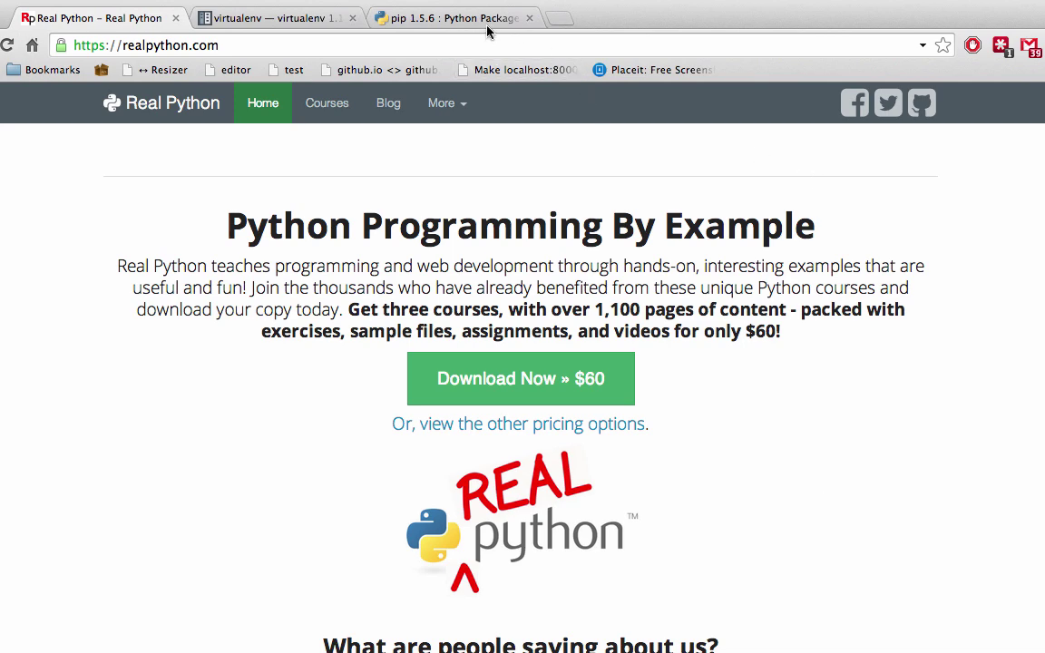
Step: View the pip 1.5.6 PyPI page, then the virtualenv documentation tab in Chrome
{"action": "left_click", "coordinate": [444, 18]}
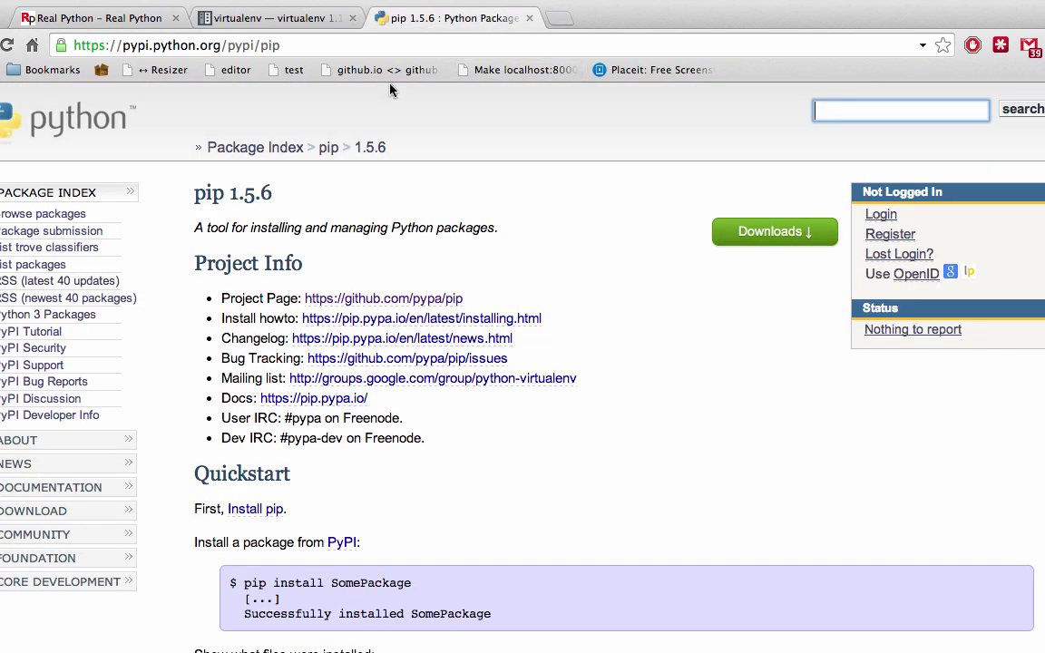
{"action": "left_click", "coordinate": [272, 18]}
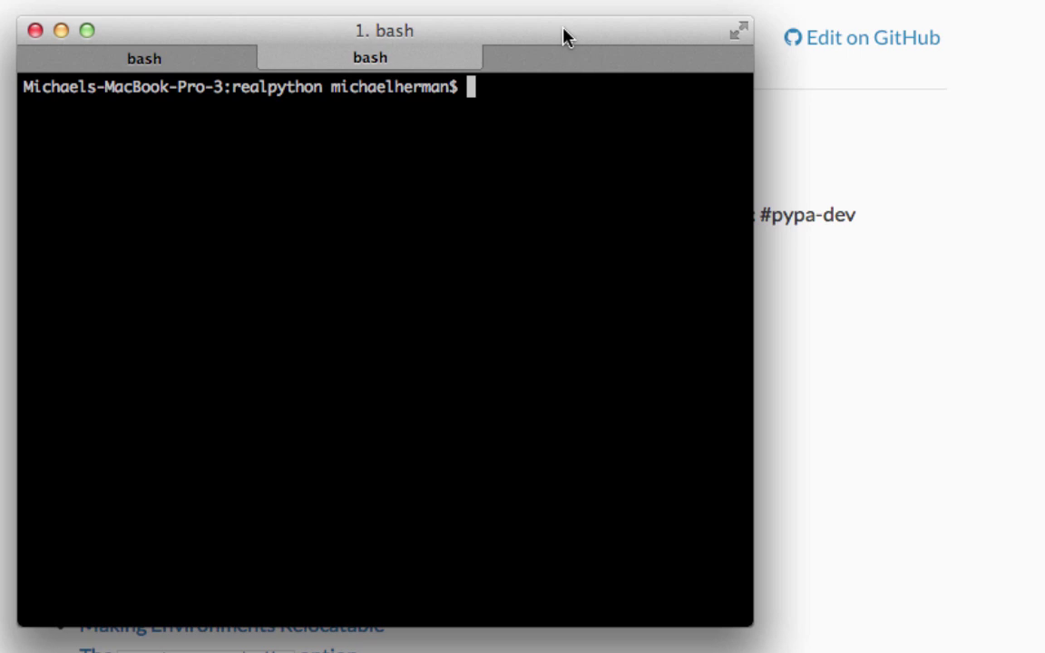
{"action": "mouse_move", "coordinate": [747, 109]}
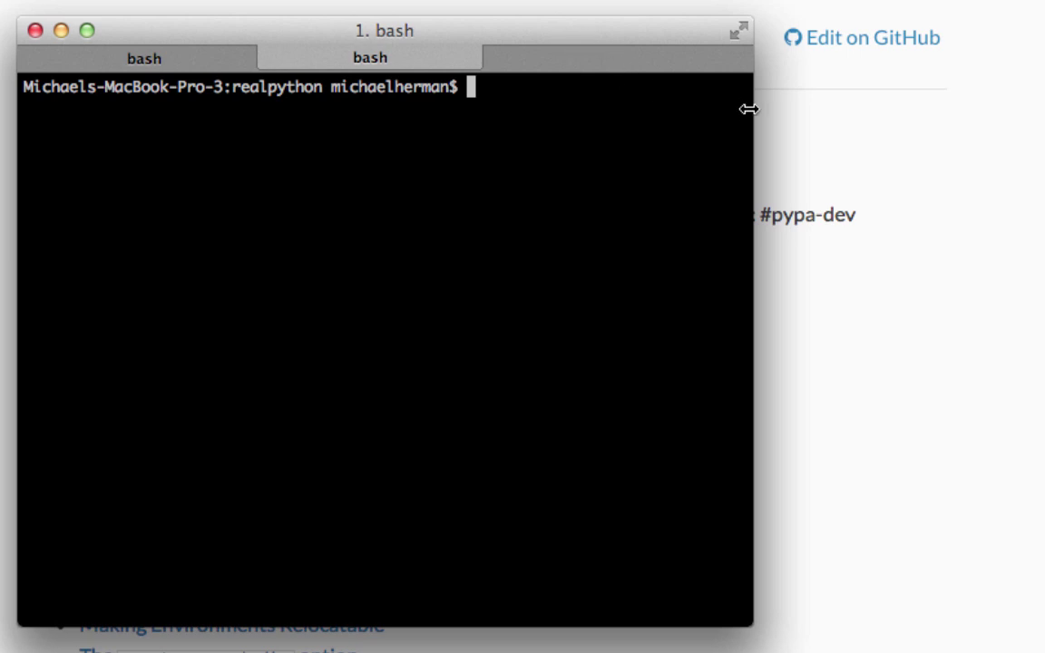
Step: Widen the terminal, run 'mkdir project_example', then 'cd project_example/'
{"action": "left_click_drag", "start_coordinate": [751, 109], "coordinate": [932, 116]}
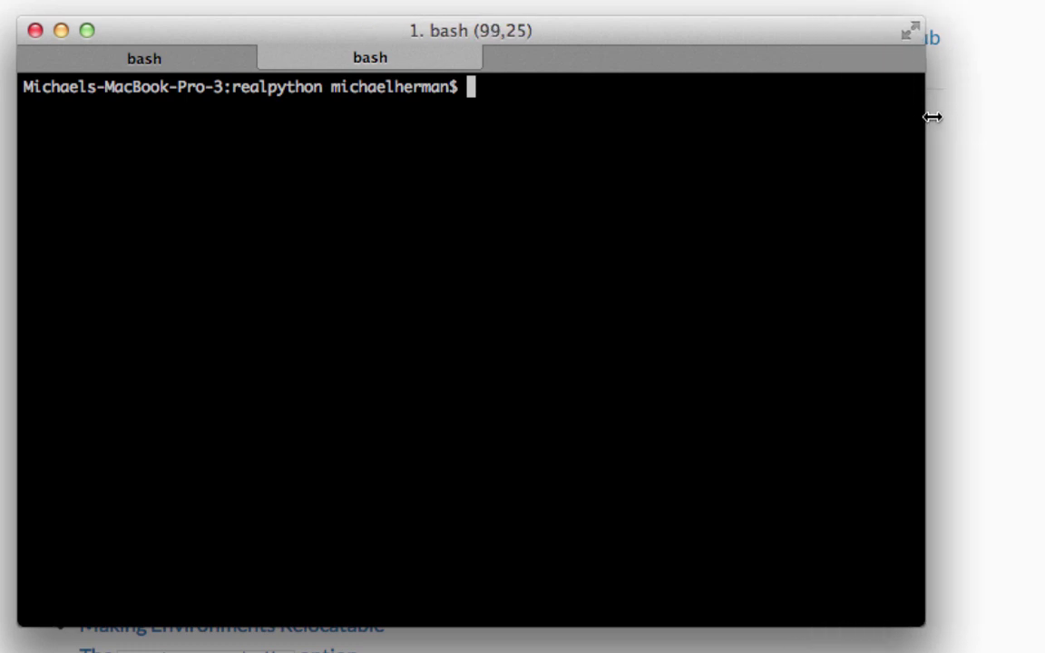
{"action": "type", "text": "mkdir pro"}
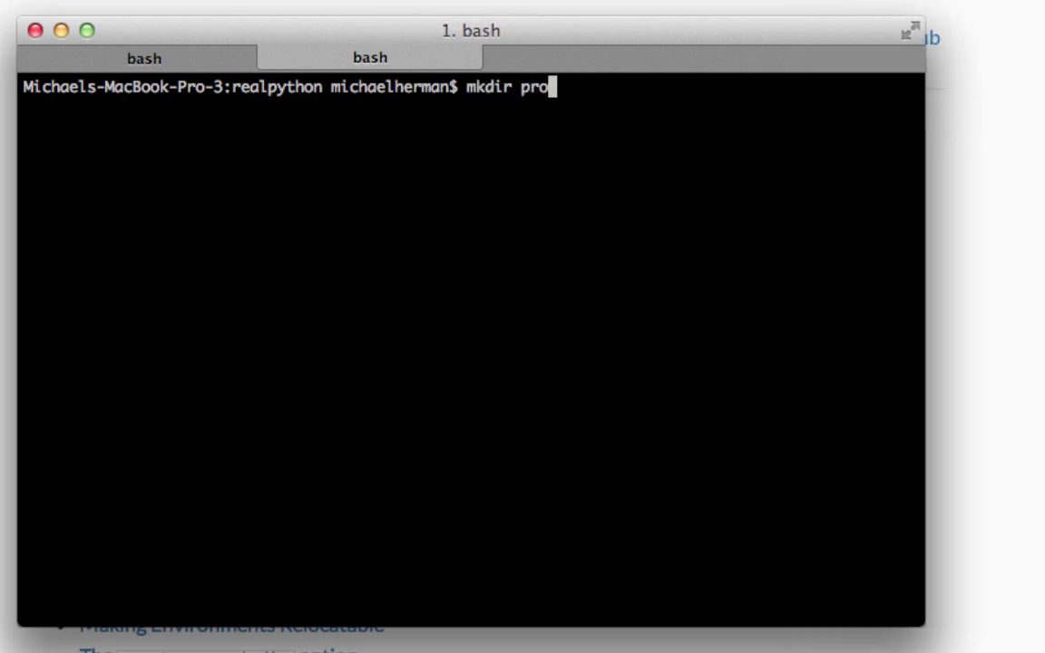
{"action": "type", "text": "ject_example"}
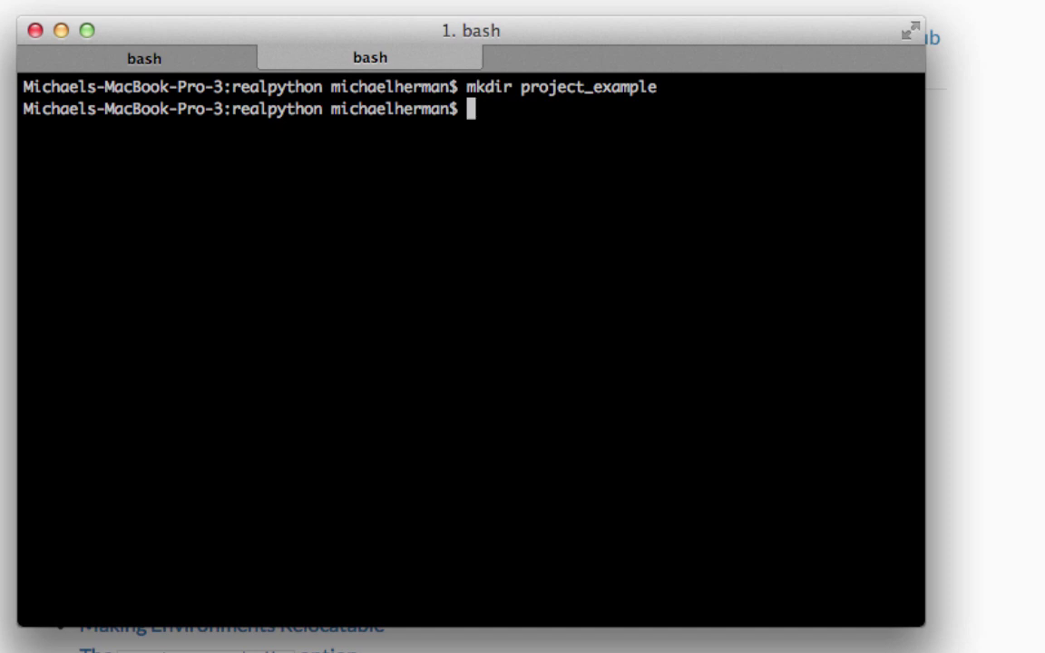
{"action": "type", "text": "cd project_example/"}
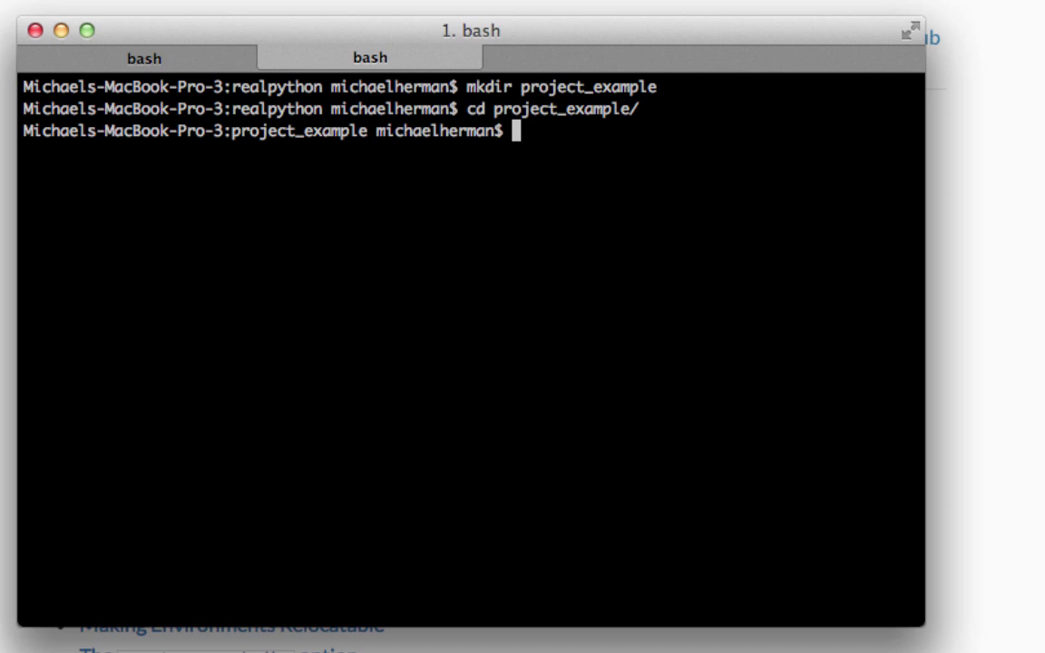
Step: Create a virtual environment with 'virtualenv venv' inside project_example
{"action": "type", "text": "virtualenv"}
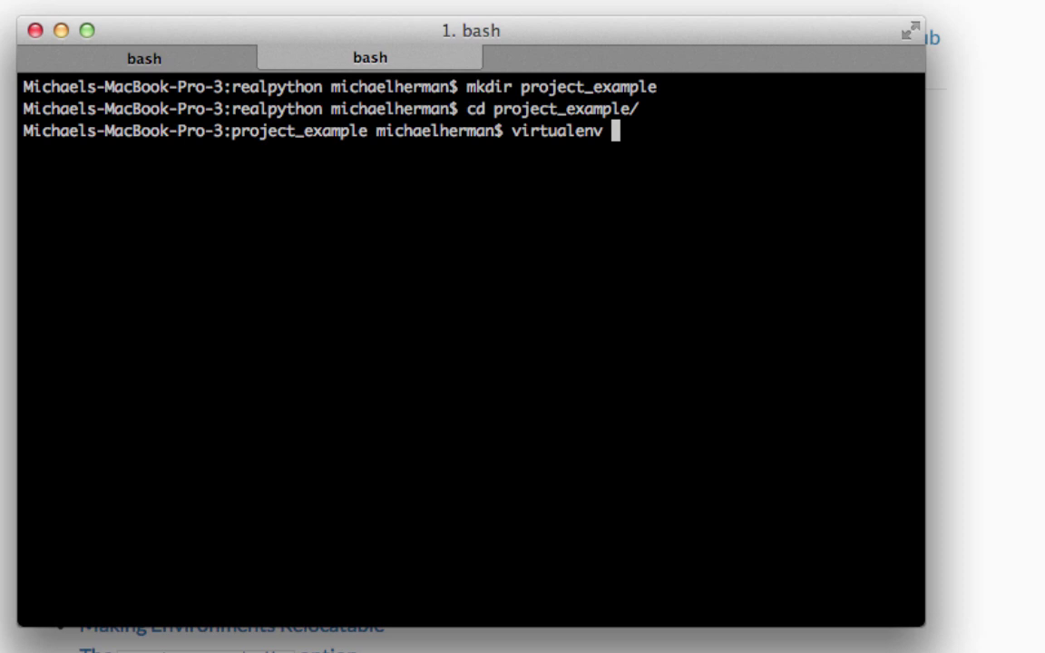
{"action": "type", "text": "venv"}
{"action": "type", "text": "l"}
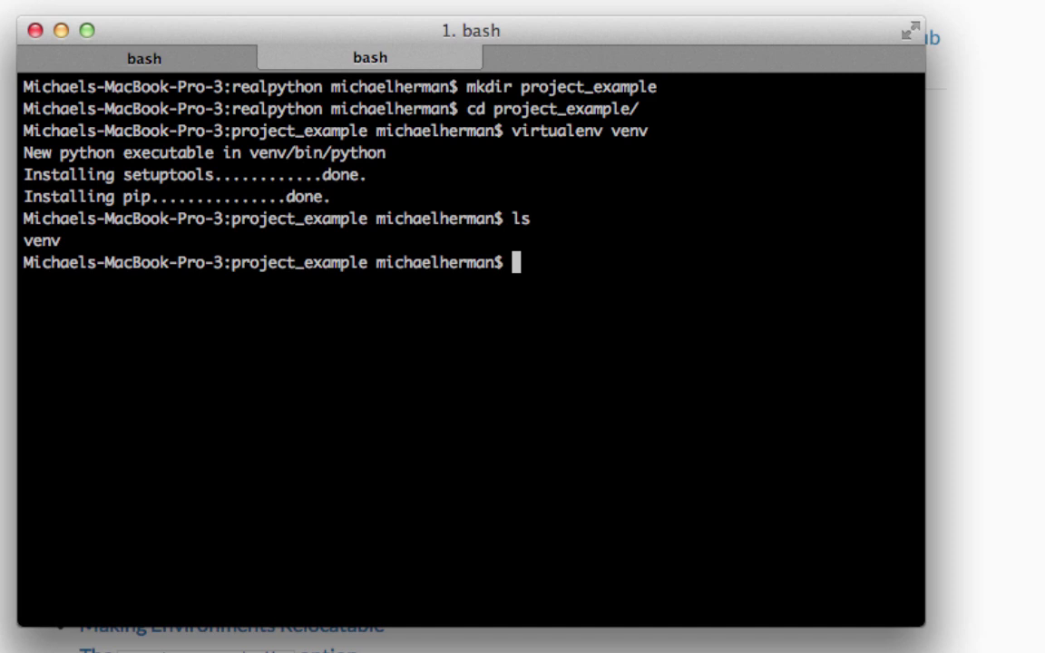
Step: Activate it with 'source venv/bin/activate' so the (venv) prompt appears
{"action": "type", "text": "source"}
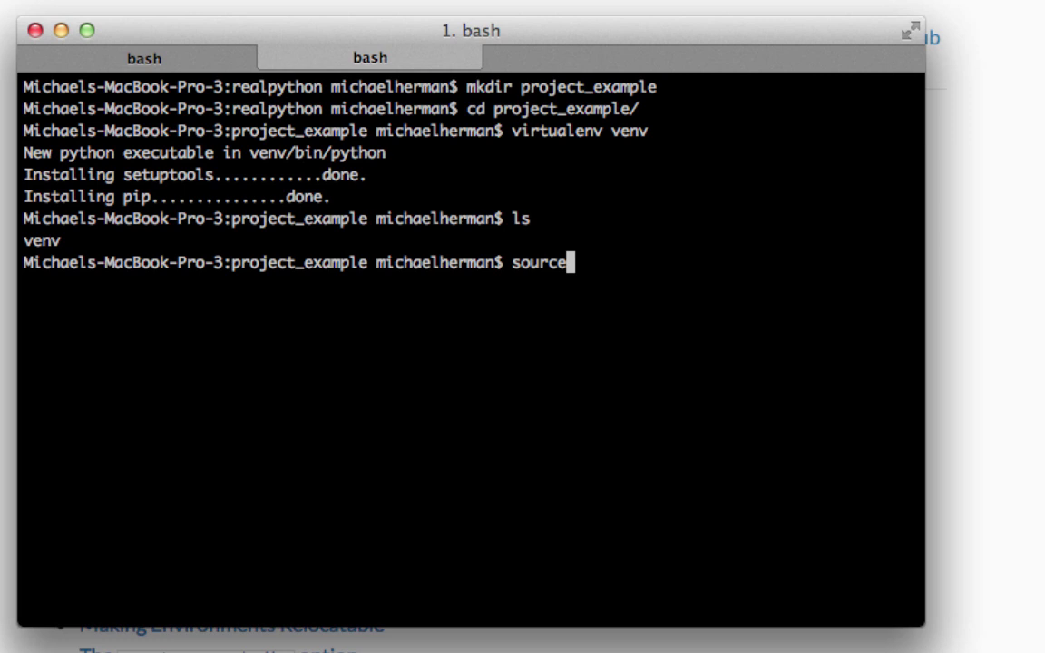
{"action": "type", "text": "v"}
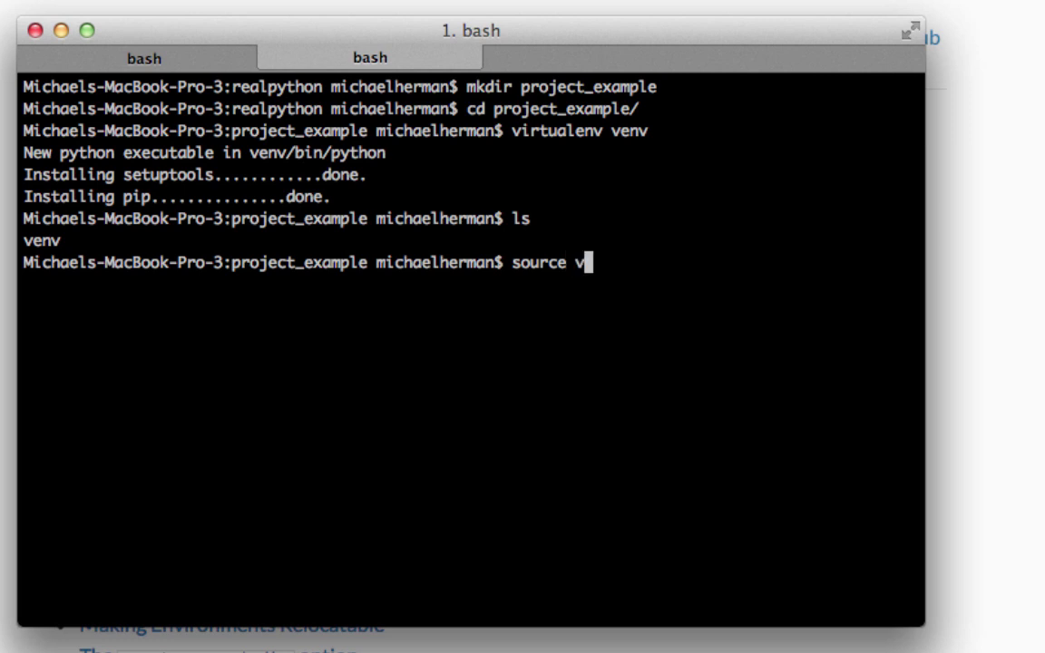
{"action": "type", "text": "env/"}
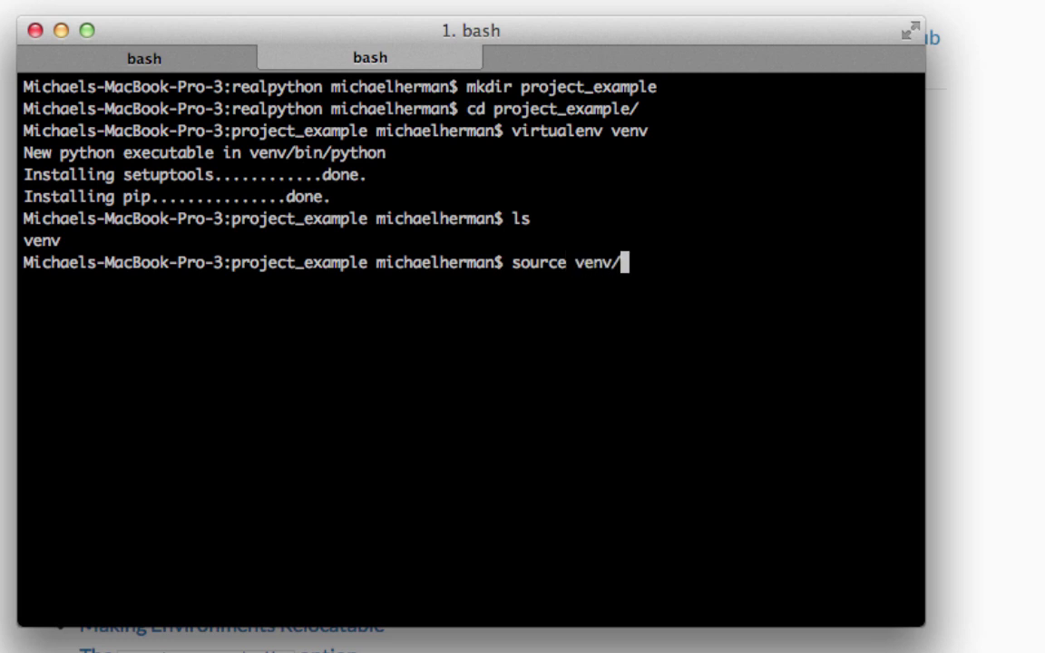
{"action": "type", "text": "bin/activate"}
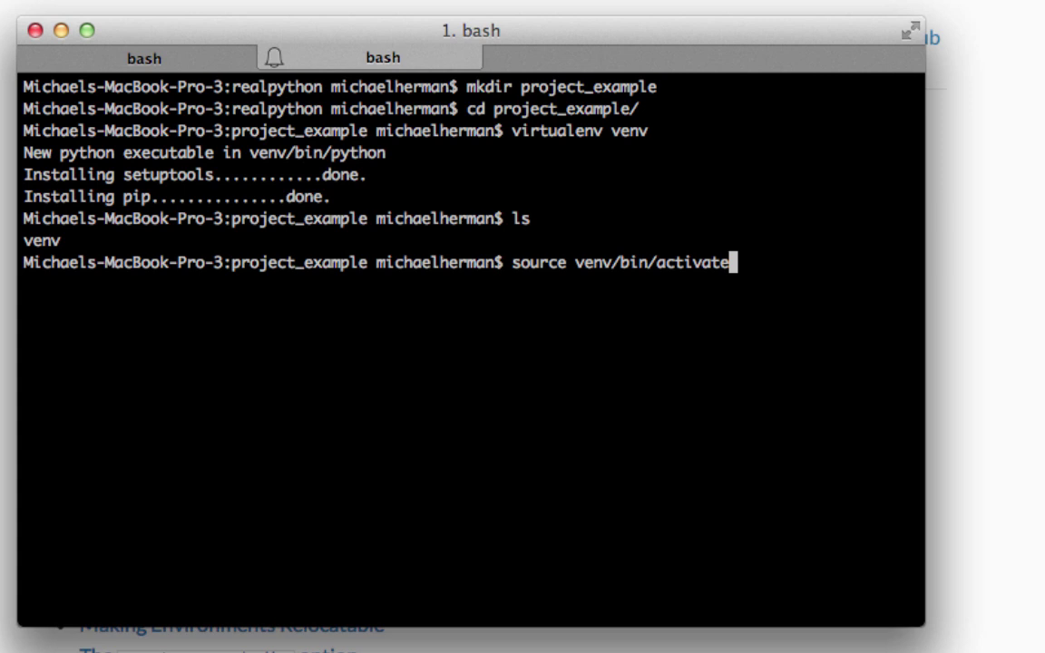
{"action": "key", "text": "Return"}
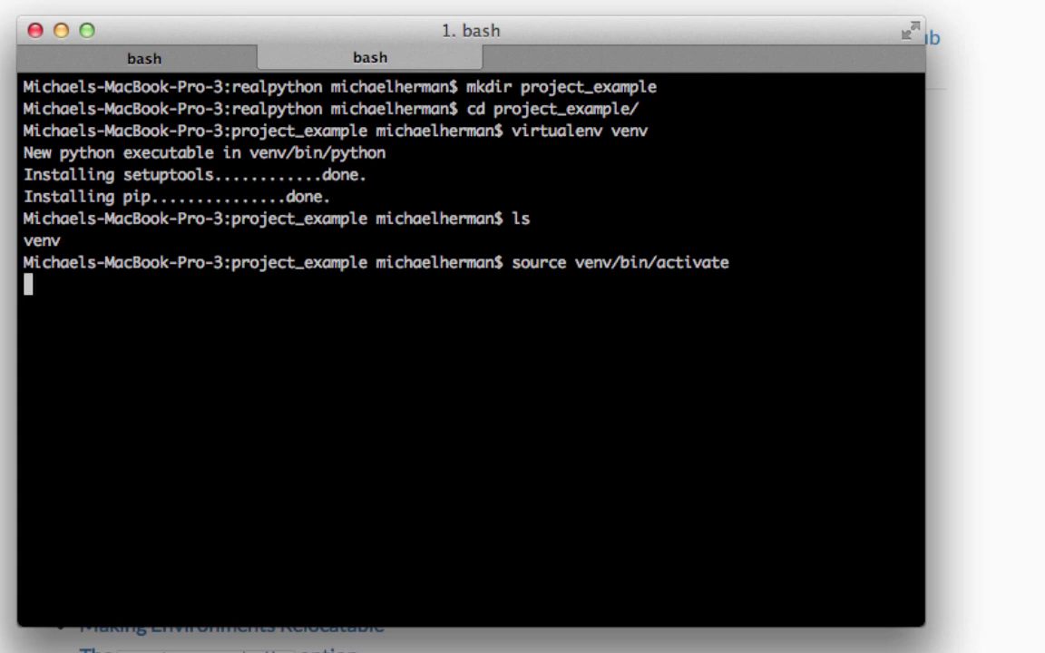
{"action": "key", "text": "Return"}
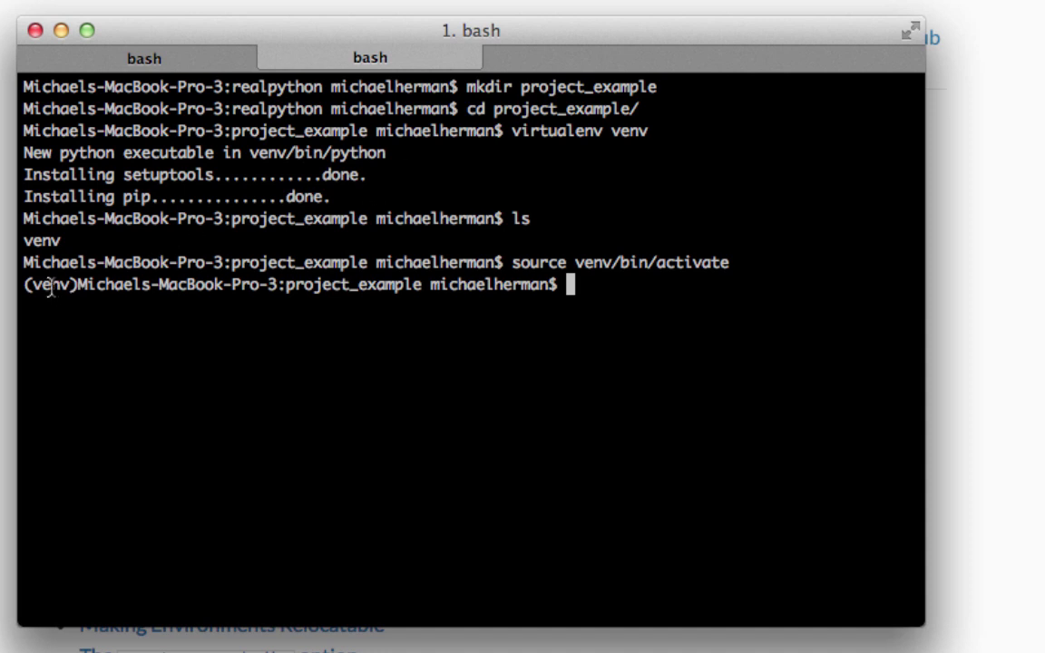
{"action": "mouse_move", "coordinate": [702, 227]}
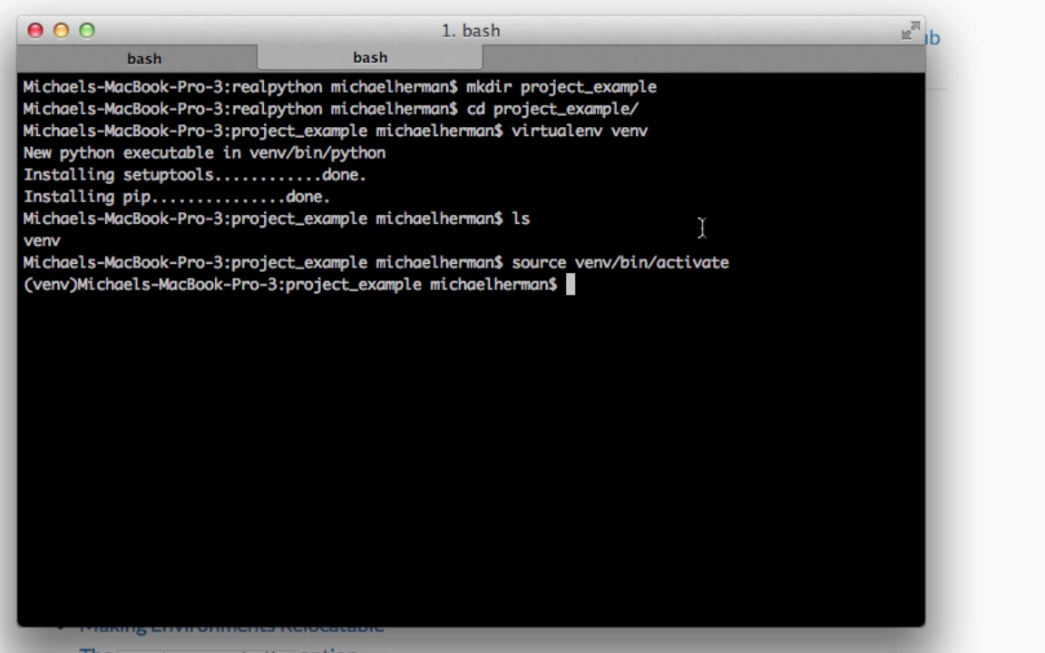
Step: Run 'pip install flask' to install Flask, Werkzeug, Jinja2 and itsdangerous into the venv
{"action": "type", "text": "pip i"}
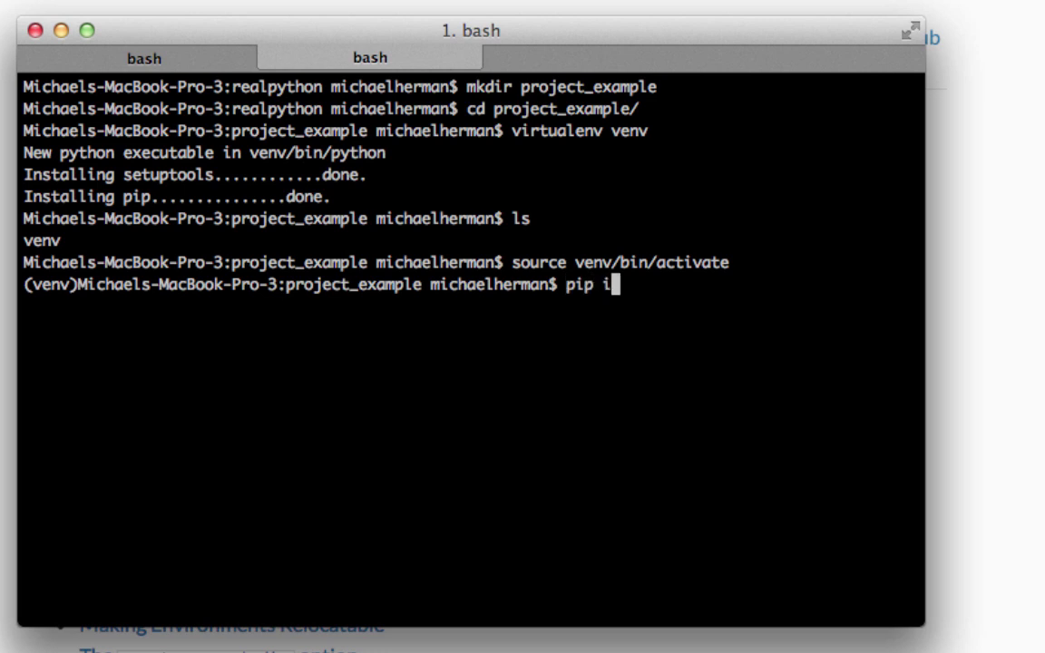
{"action": "type", "text": "nstall flas"}
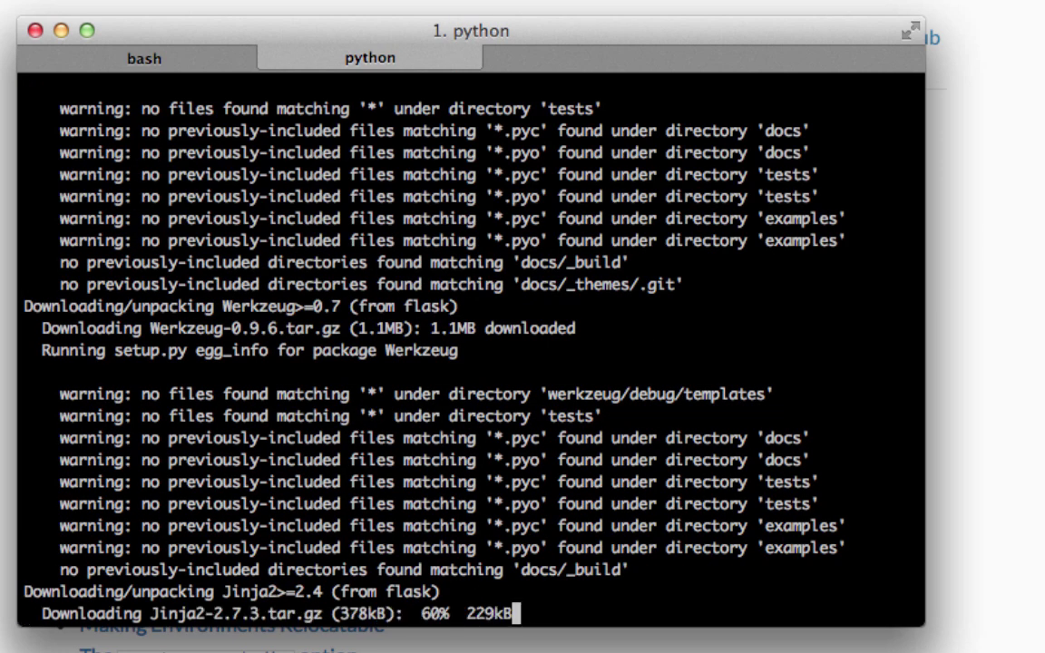
{"action": "scroll", "scroll_direction": "down", "scroll_amount": 3}
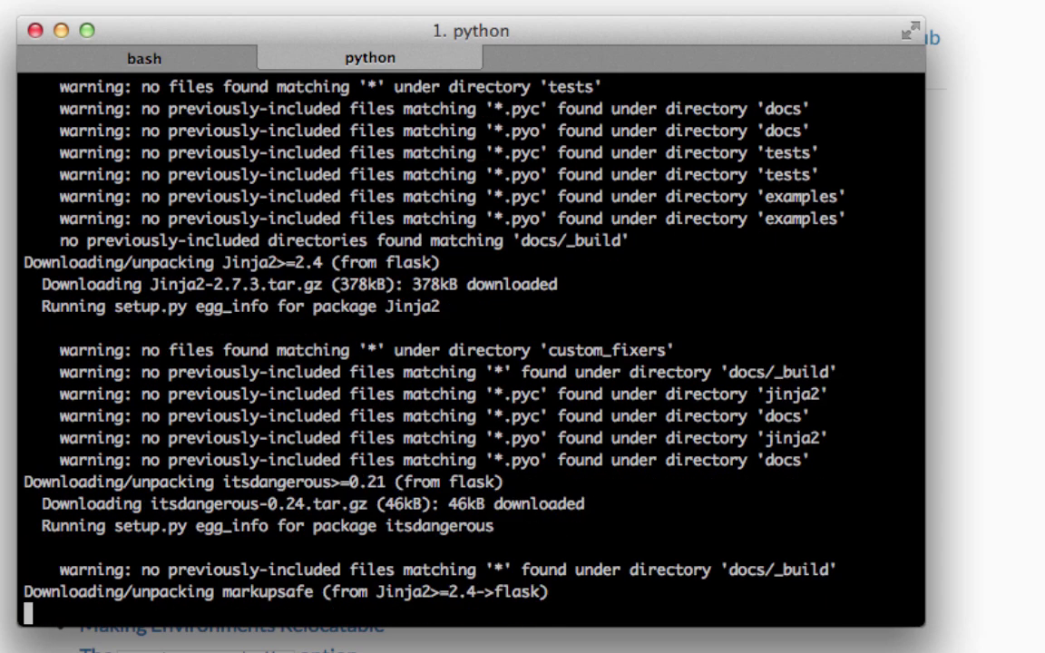
{"action": "scroll", "scroll_direction": "down", "scroll_amount": 3}
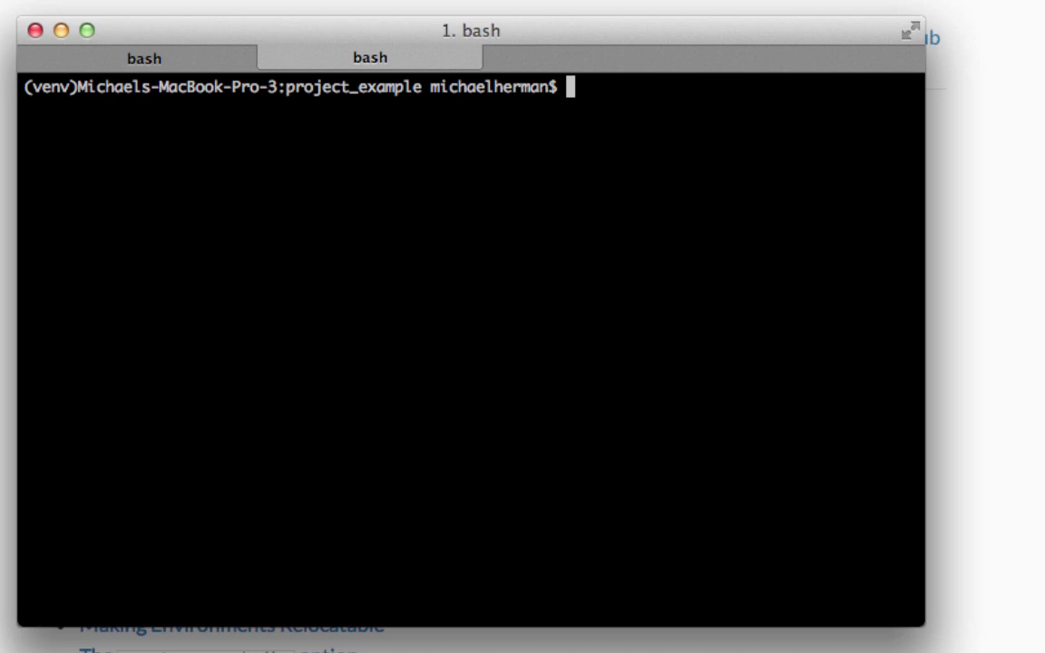
Step: List packages with 'pip freeze' and write them to requirements.txt via 'pip freeze > requirements.txt'
{"action": "type", "text": "pip freeze"}
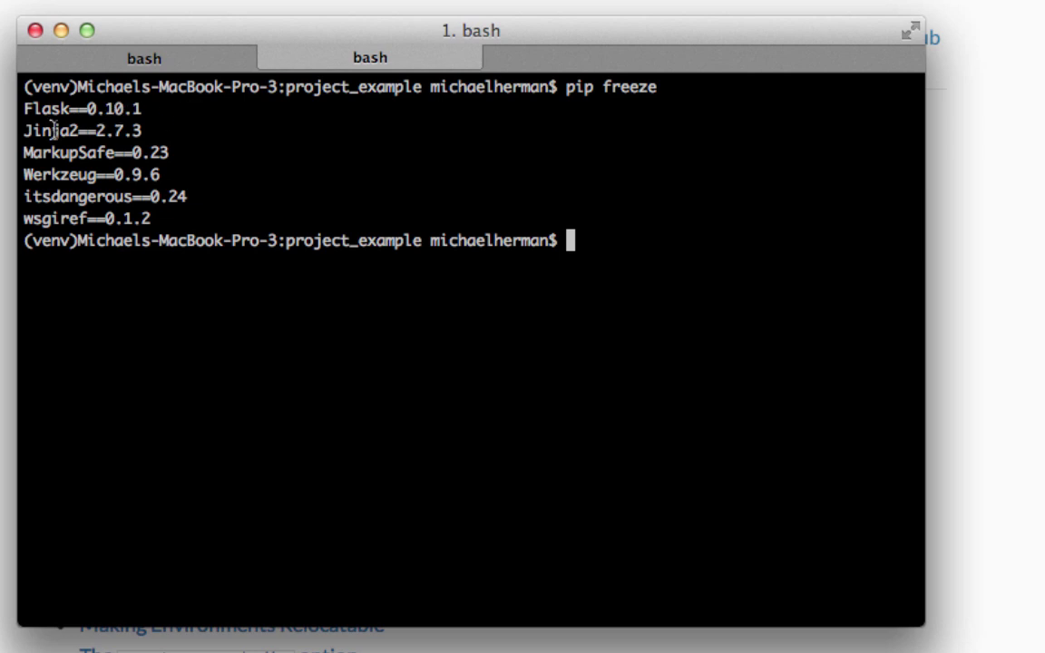
{"action": "mouse_move", "coordinate": [123, 167]}
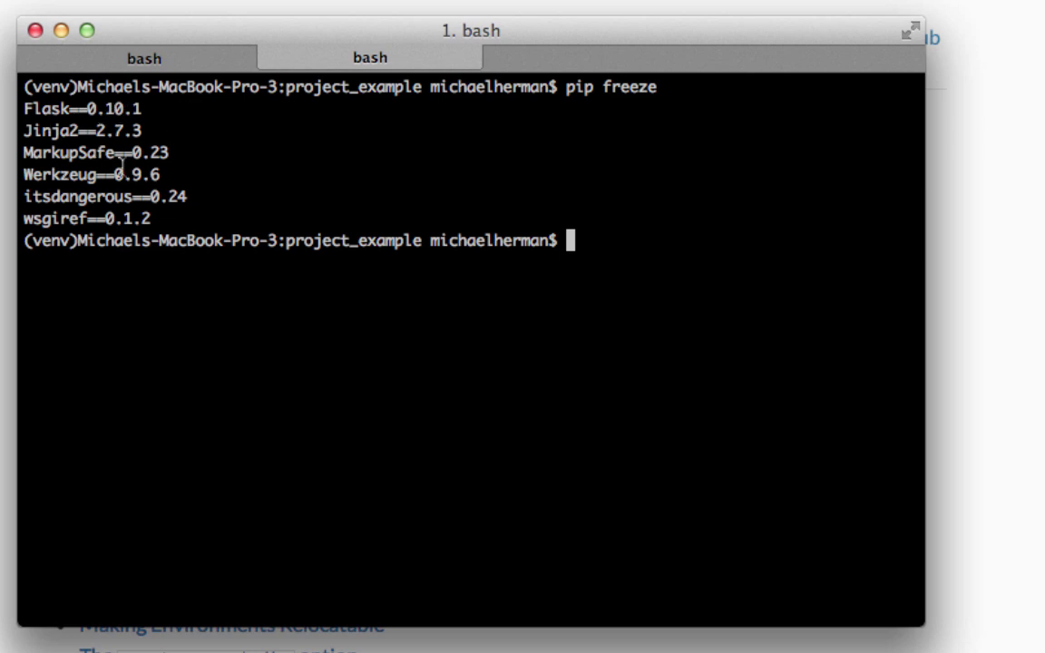
{"action": "mouse_move", "coordinate": [811, 297]}
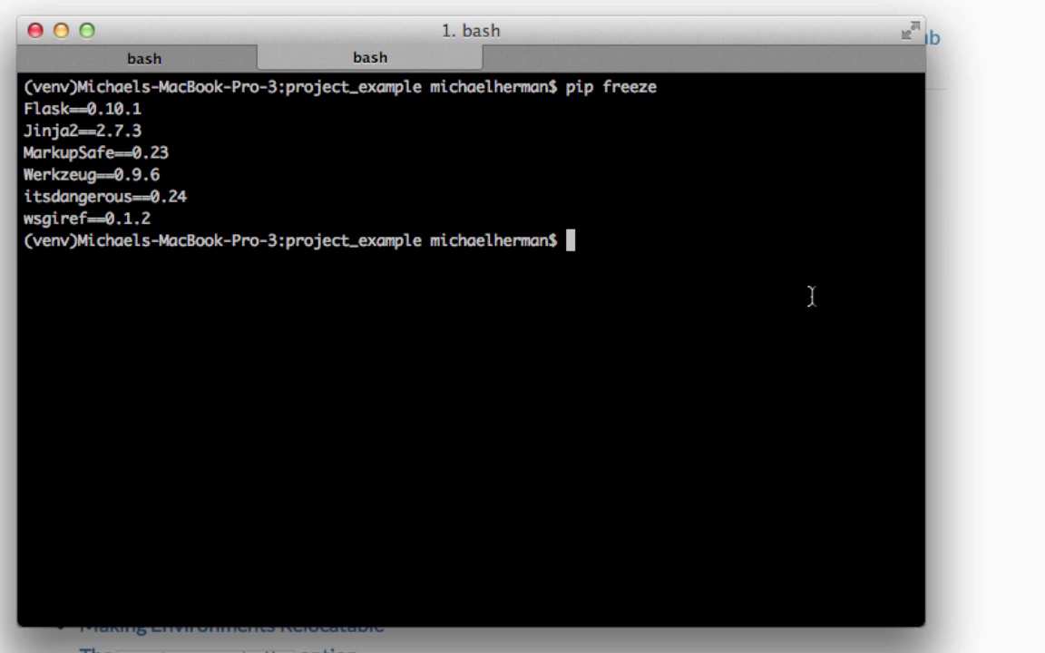
{"action": "type", "text": "pip freeze"}
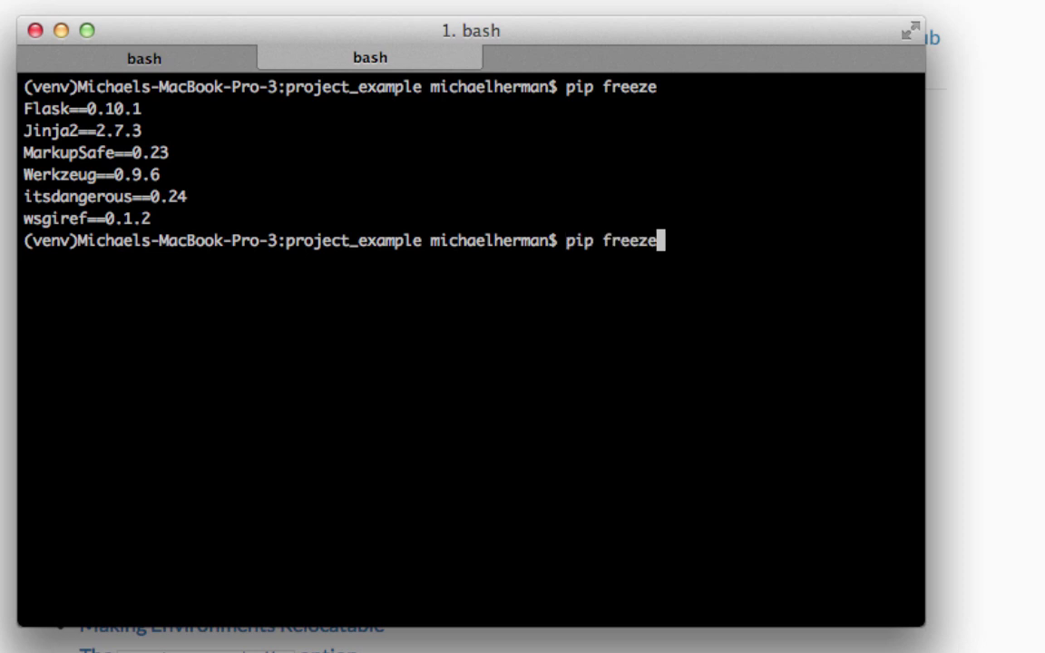
{"action": "type", "text": "> r"}
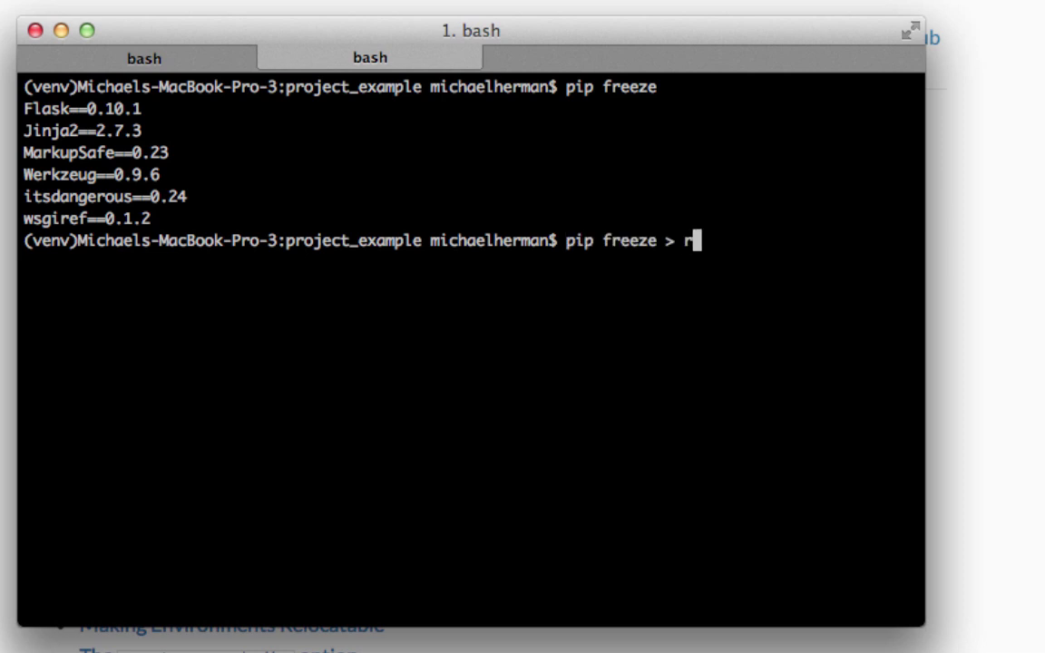
{"action": "type", "text": "equire"}
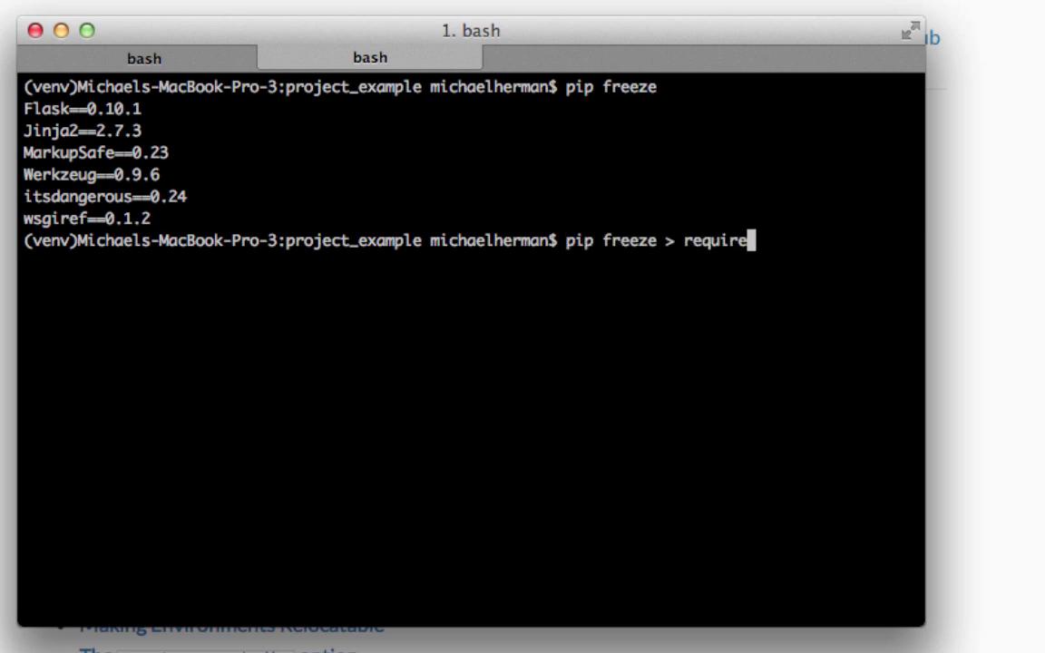
{"action": "type", "text": "ments.txt"}
{"action": "type", "text": "l"}
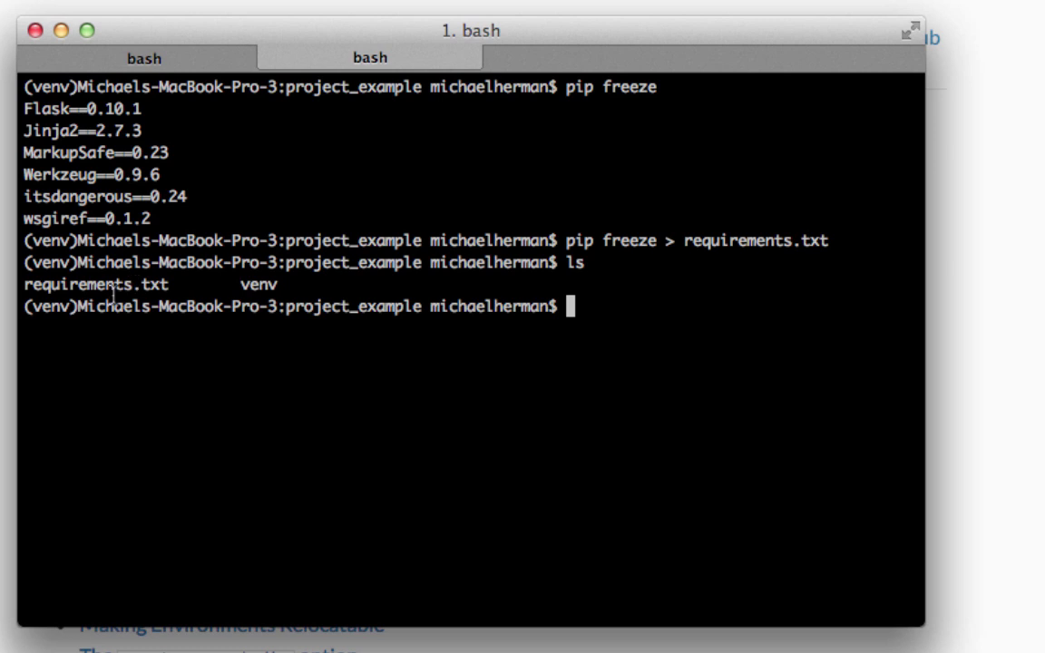
{"action": "type", "text": "subl ."}
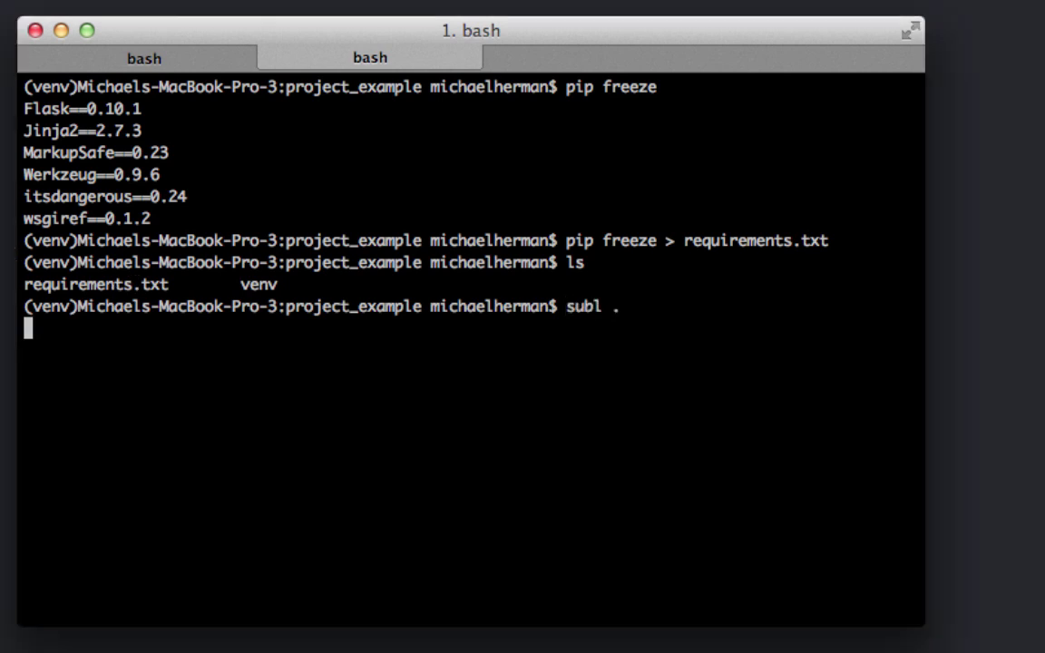
Step: Run 'subl .' to open the project_example folder in Sublime Text
{"action": "key", "text": "Return"}
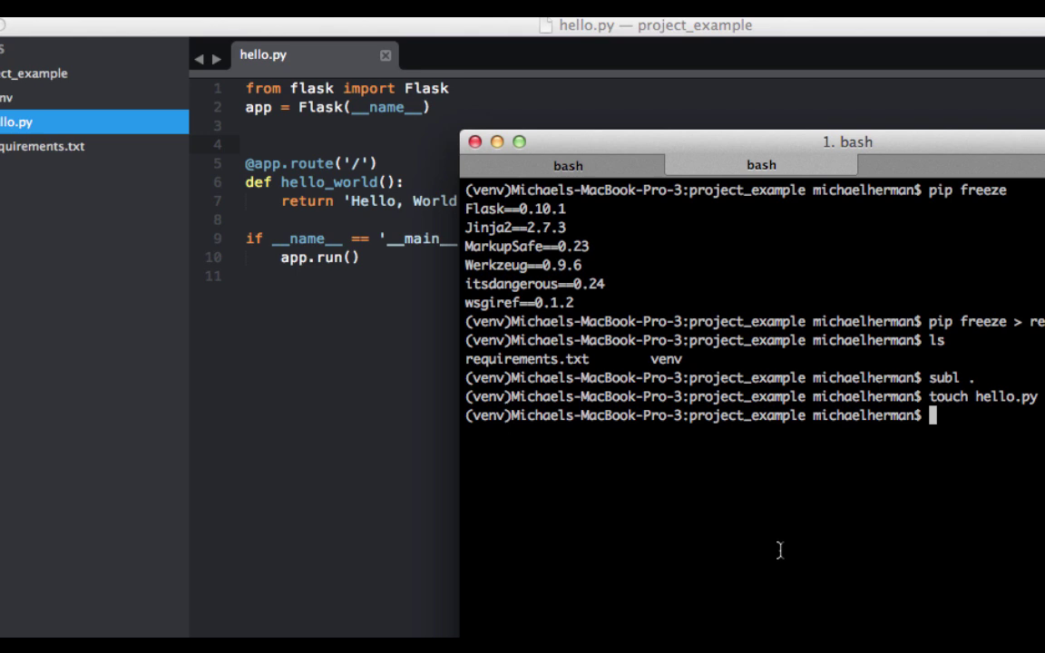
Step: Create hello_world.py with 'touch', then return to the hello.py tab in Sublime Text
{"action": "type", "text": "touch hello_wor"}
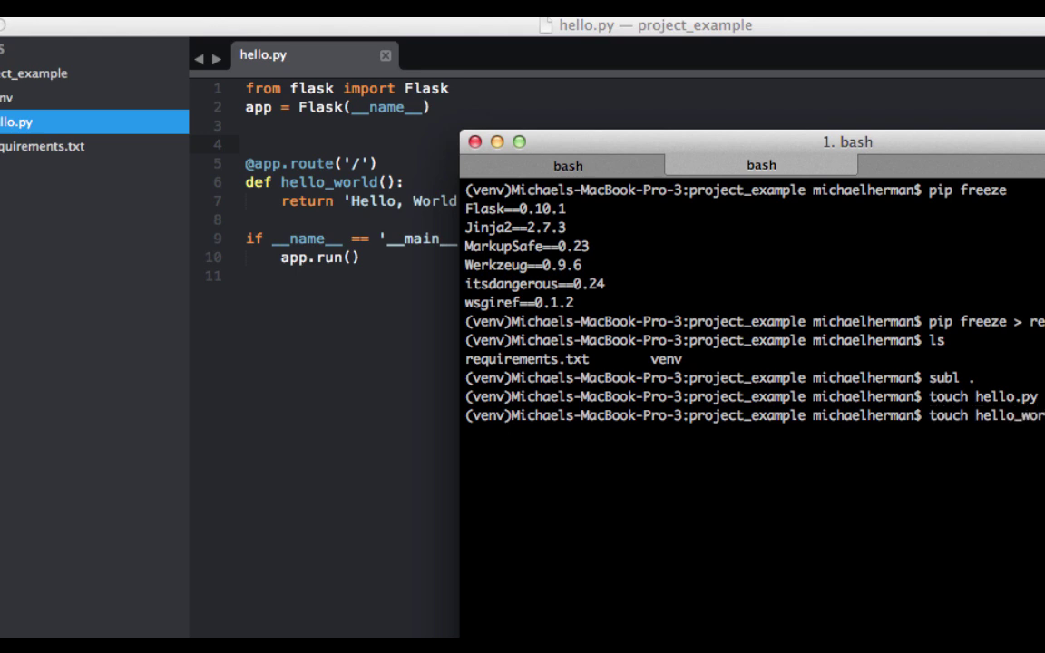
{"action": "key", "text": "enter"}
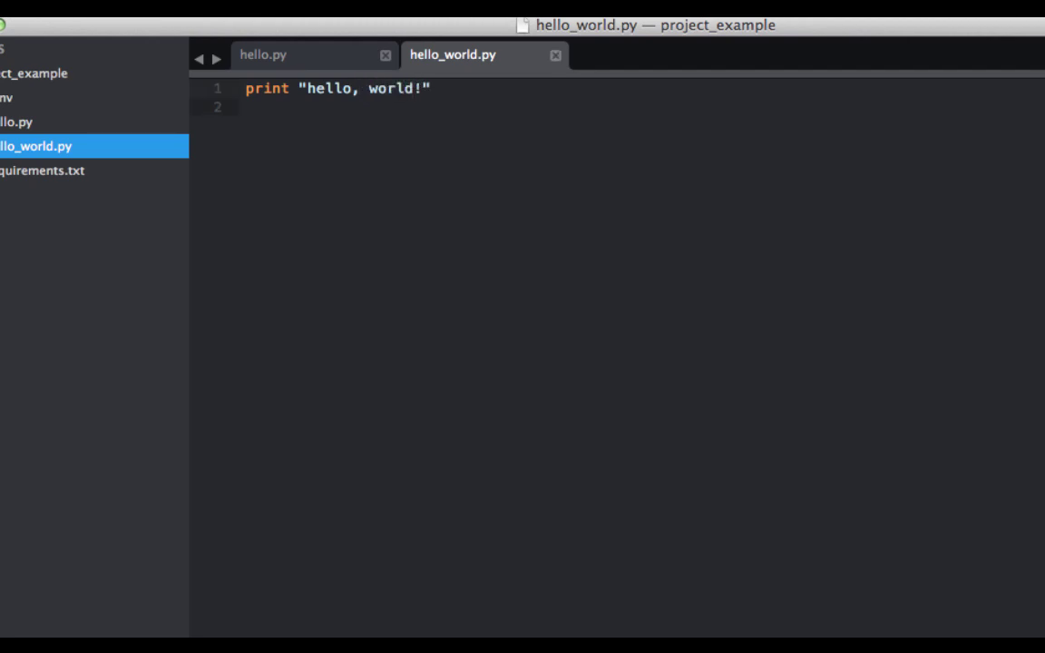
{"action": "left_click", "coordinate": [263, 55]}
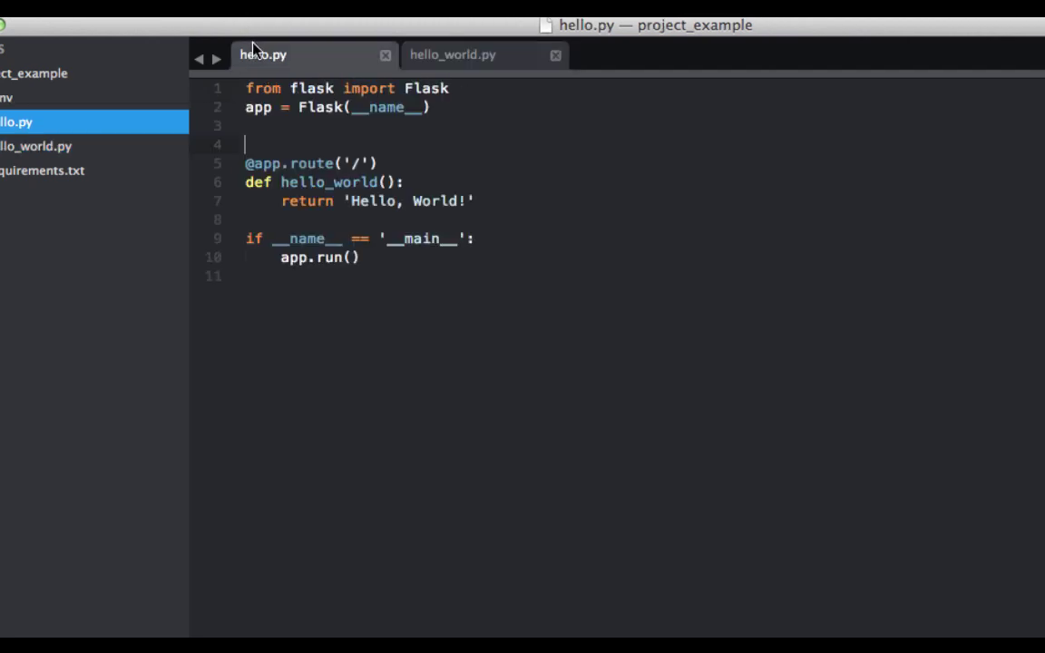